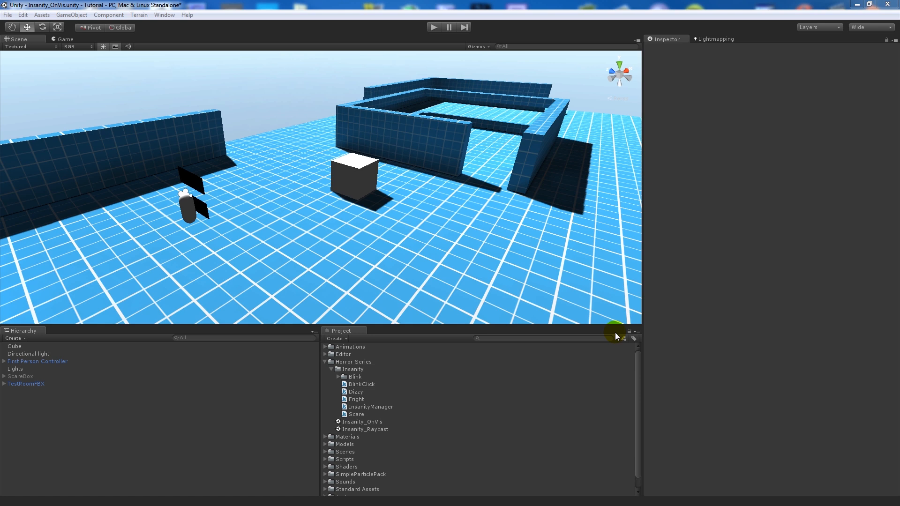
{"action": "mouse_move", "coordinate": [428, 391]}
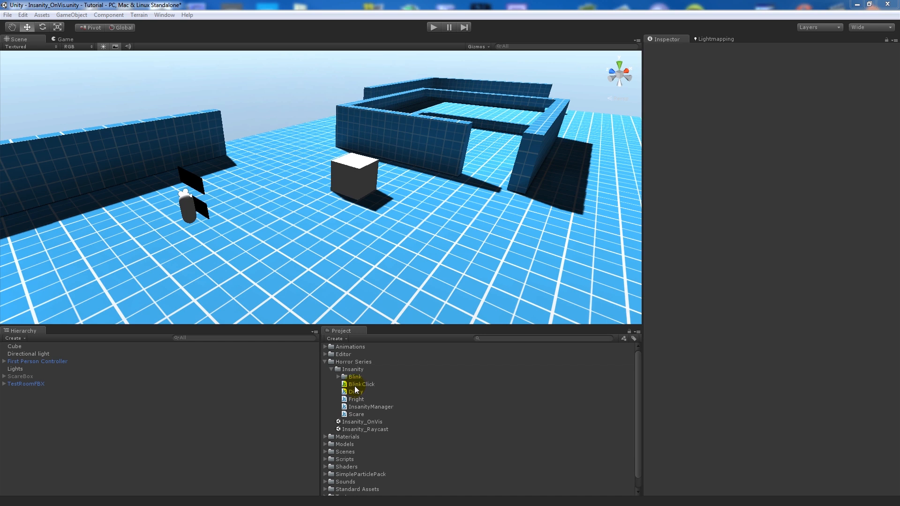
- Select the Blink folder under Insanity as the location for the new EnemyVis script
{"action": "left_click", "coordinate": [354, 377]}
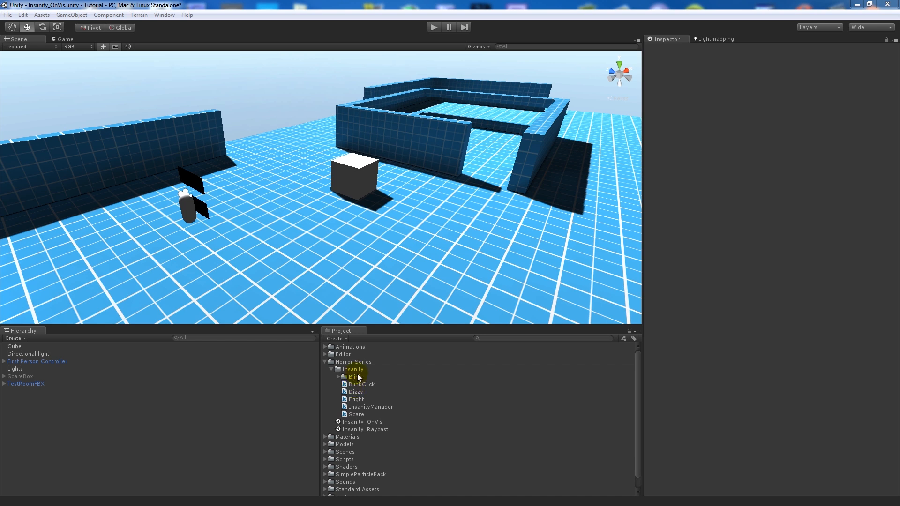
{"action": "left_click", "coordinate": [339, 377]}
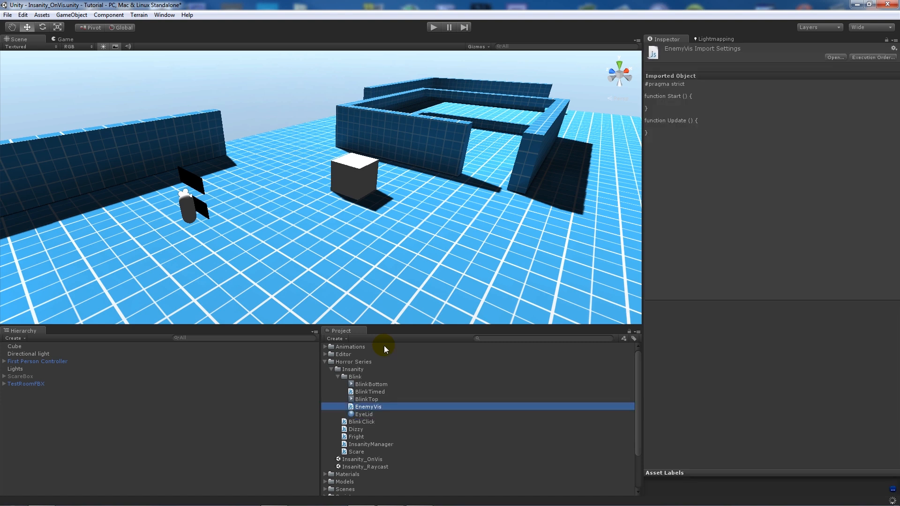
{"action": "mouse_move", "coordinate": [376, 409]}
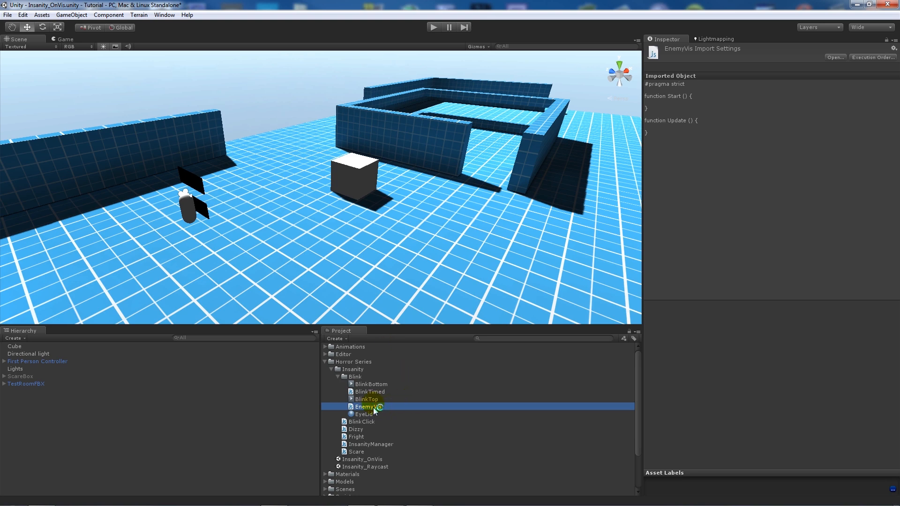
- In EnemyVis, declare a private sanityScript variable of type InsanityManager
{"action": "double_click", "coordinate": [364, 406]}
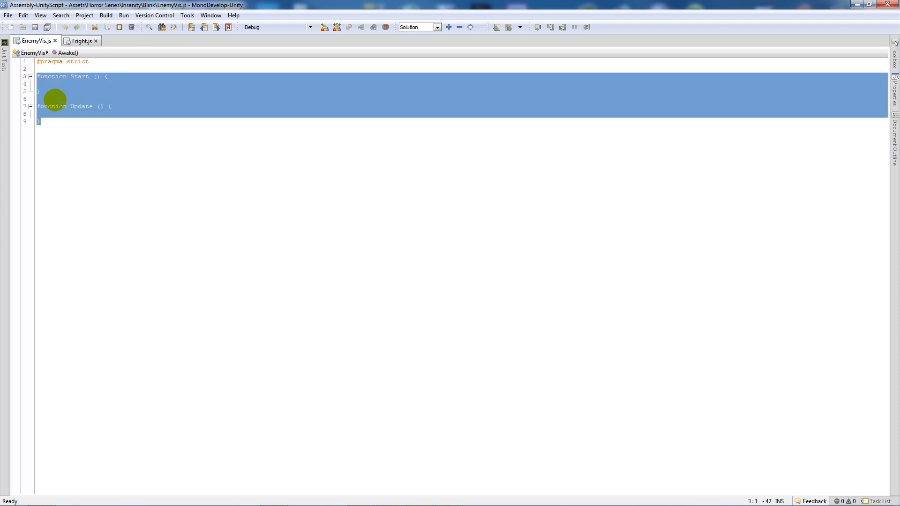
{"action": "type", "text": "priv"}
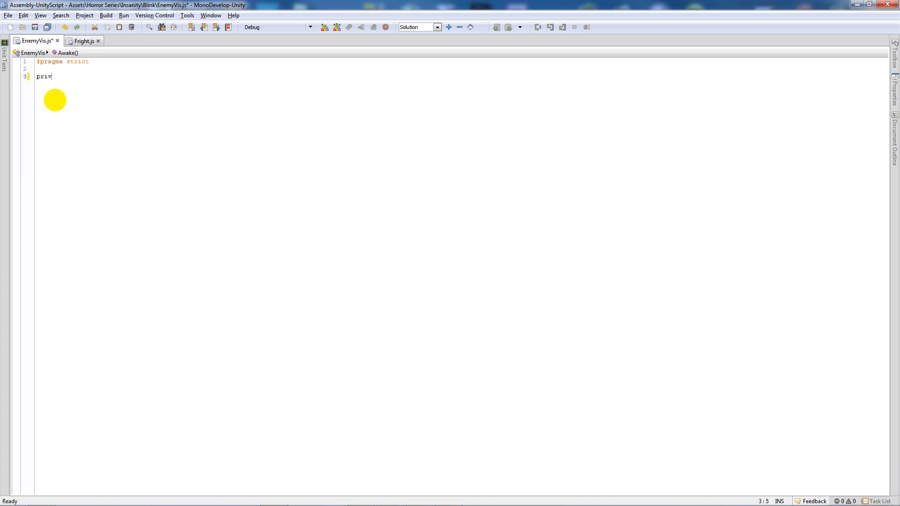
{"action": "type", "text": "ate var"}
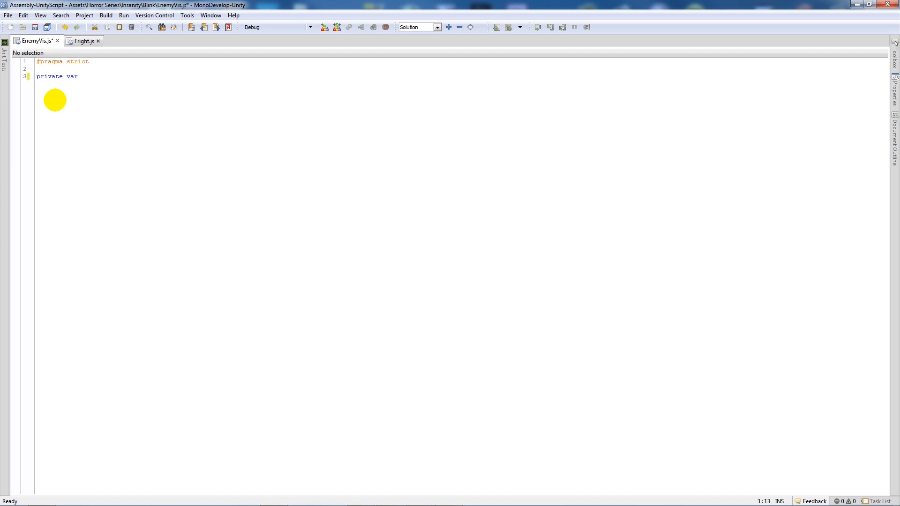
{"action": "type", "text": "sanityScript"}
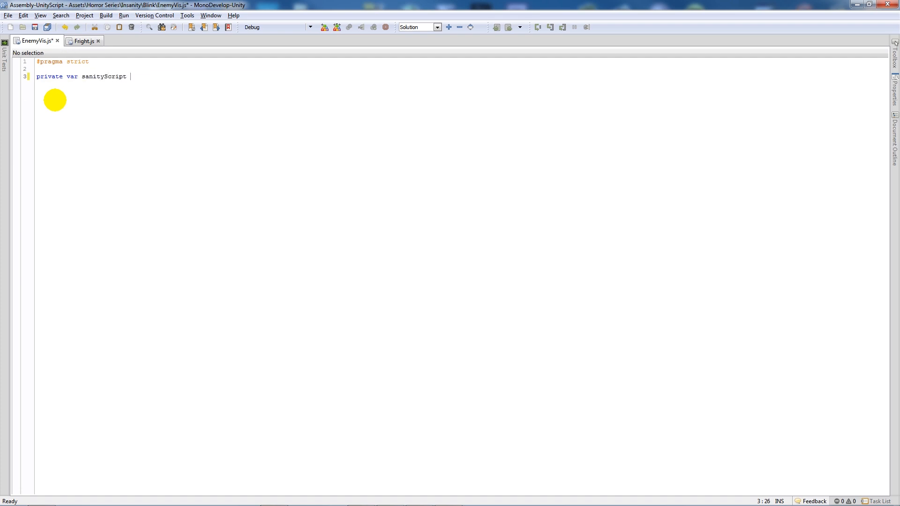
{"action": "type", "text": ": Insa"}
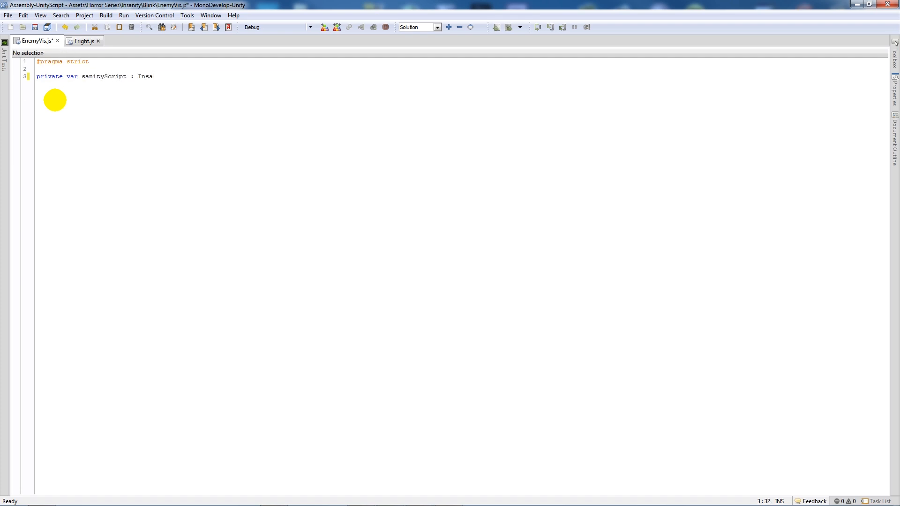
{"action": "type", "text": "nityManga"}
{"action": "type", "text": "var"}
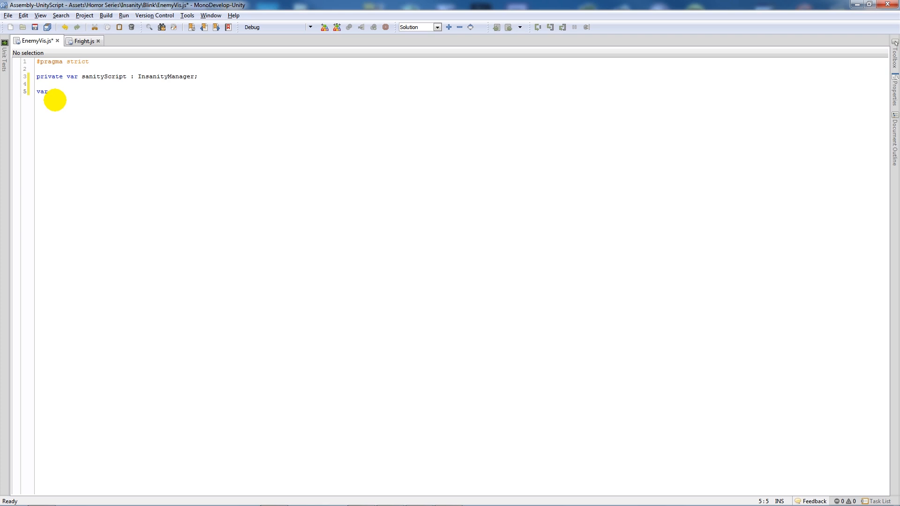
- Declare scarePerc as a float set to 10.0 and begin an empty Start function
{"action": "type", "text": "scarePer"}
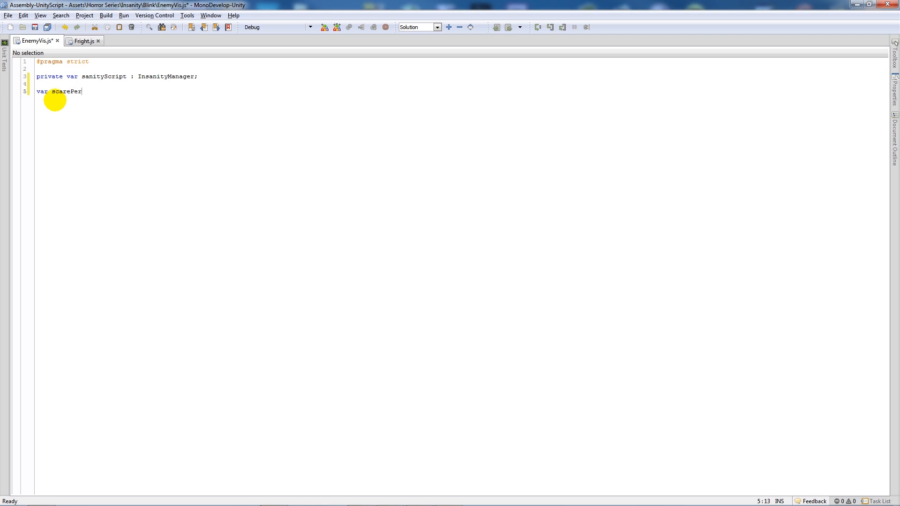
{"action": "type", "text": "c :"}
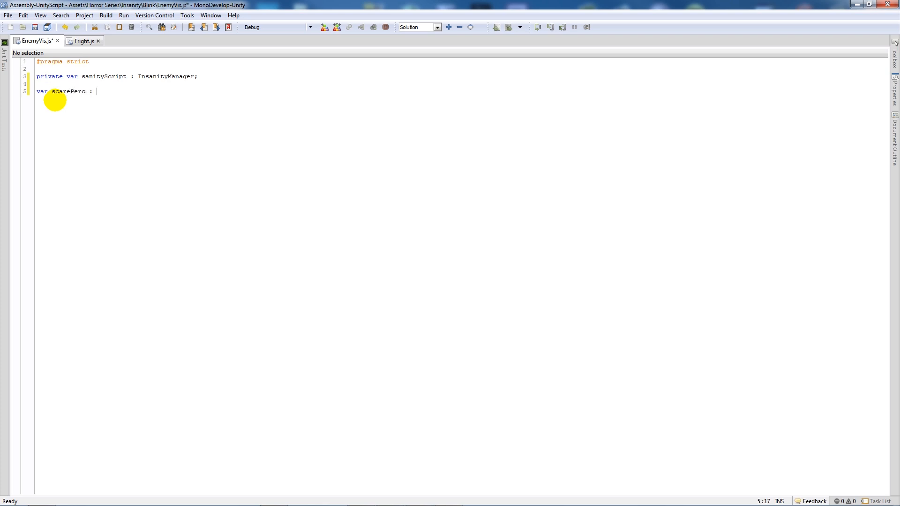
{"action": "type", "text": "float = 1"}
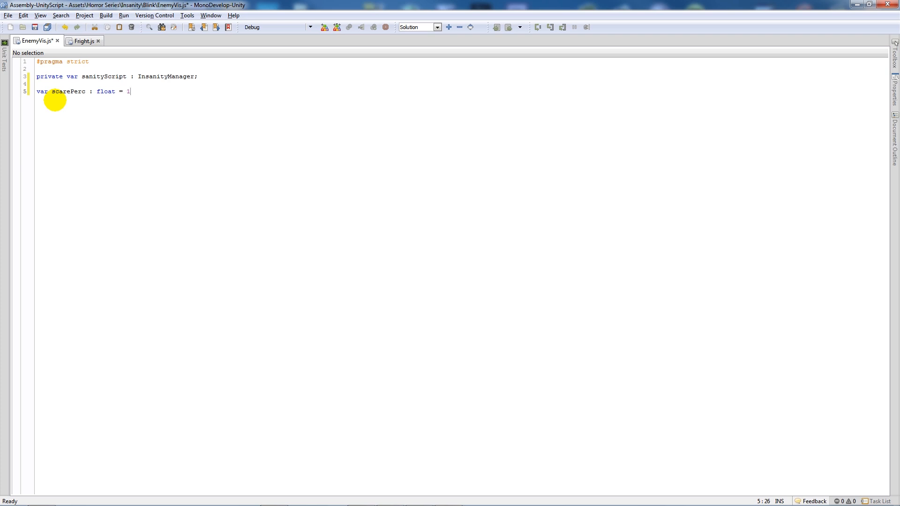
{"action": "type", "text": "0.0;"}
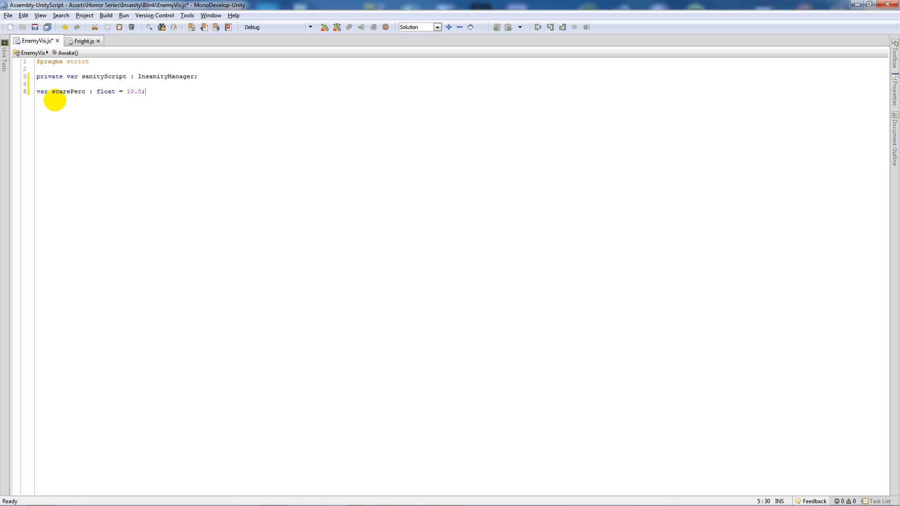
{"action": "key", "text": "Return"}
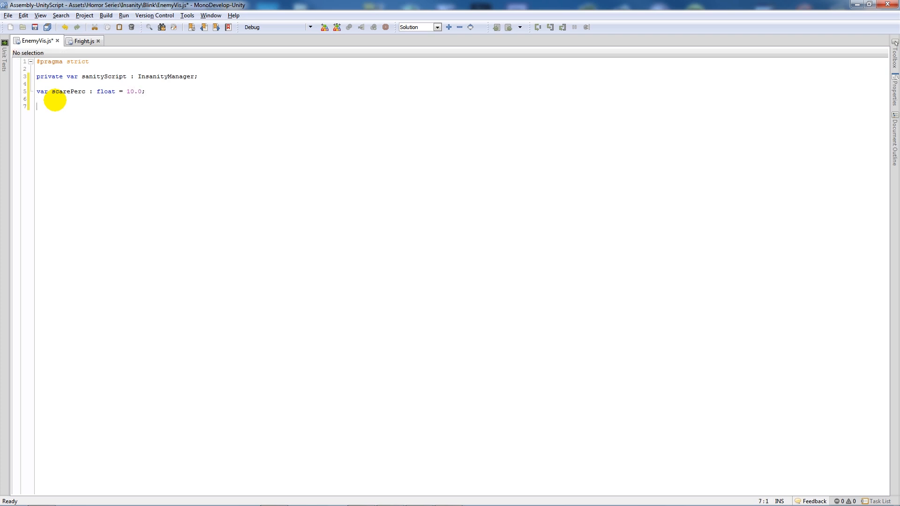
{"action": "type", "text": "function Start("}
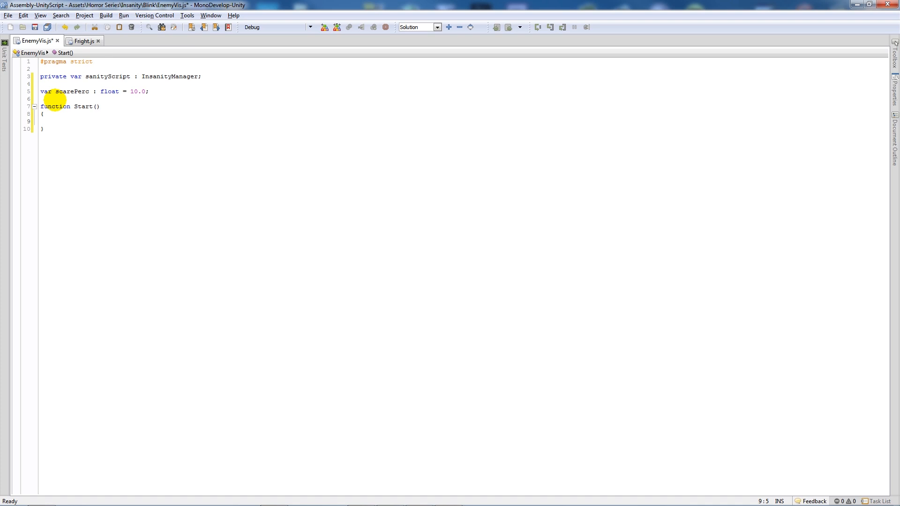
- In Start, assign sanityScript from GameObject.Find("First Person Controller")
{"action": "type", "text": "sanityScript"}
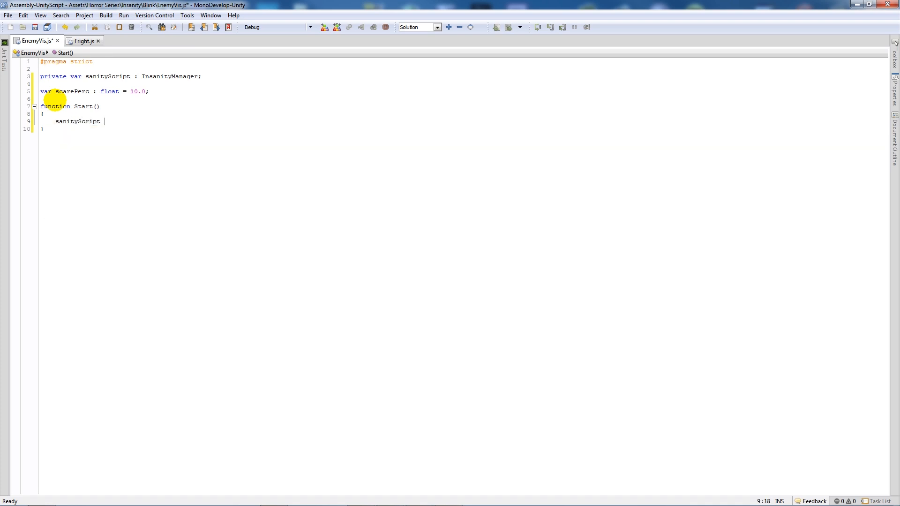
{"action": "type", "text": "= Gameobj"}
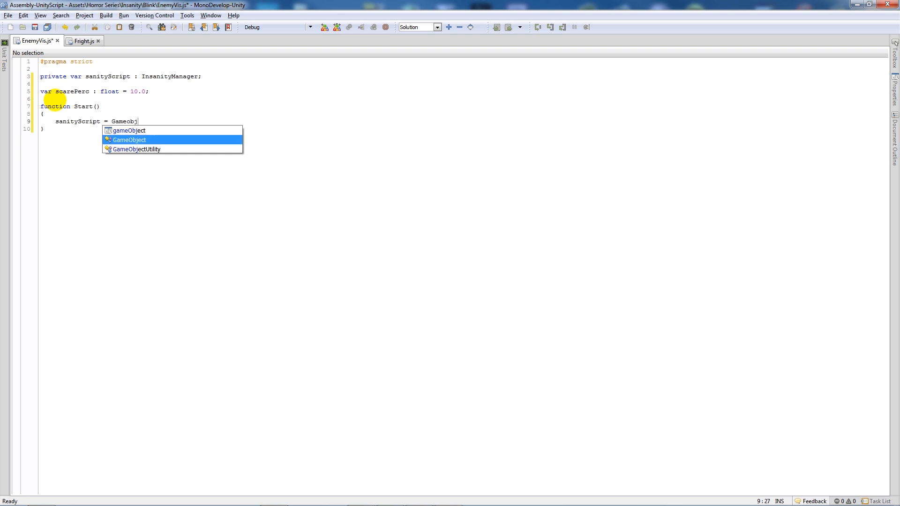
{"action": "type", "text": ".f"}
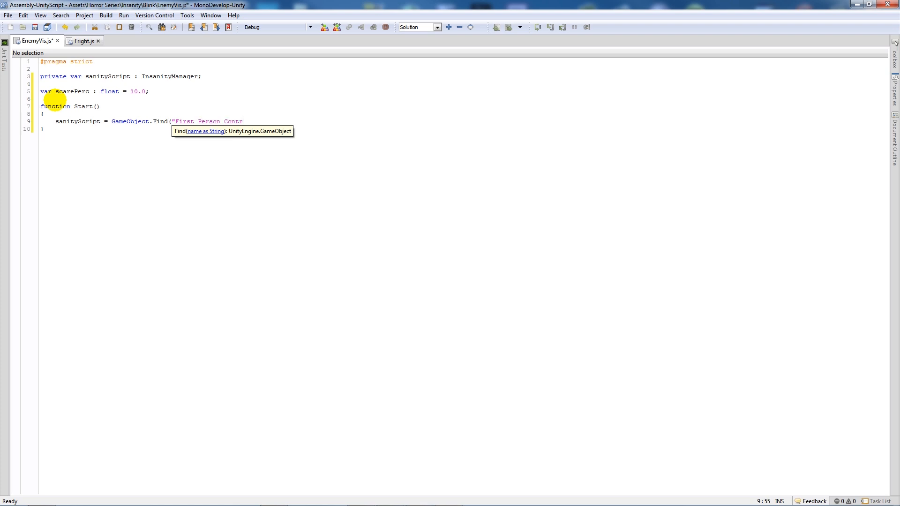
{"action": "type", "text": "oller\")"}
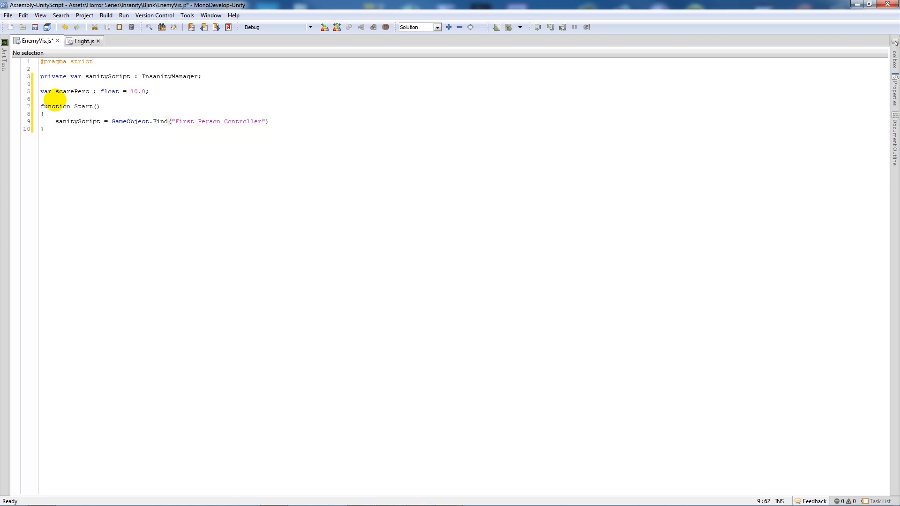
{"action": "type", "text": "."}
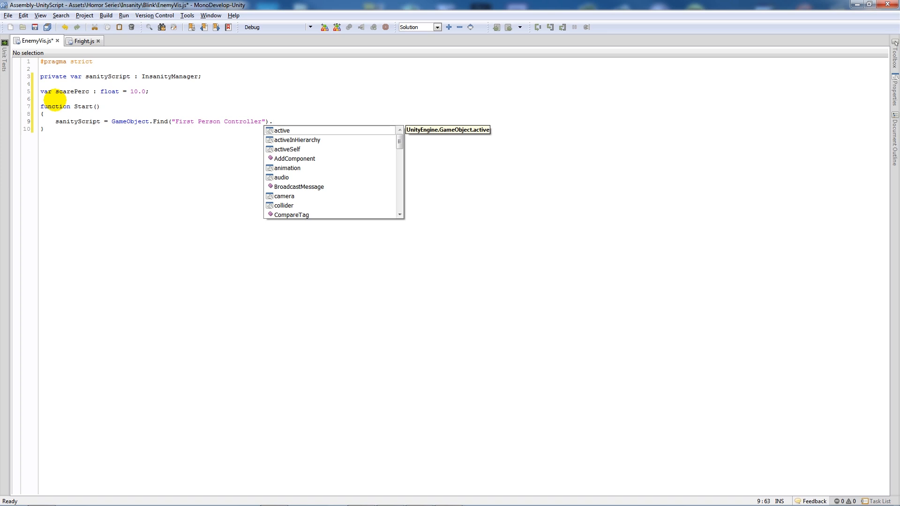
- Finish the line with GetComponent(InsanityManager) and begin the Update function
{"action": "type", "text": ".GetComponent("}
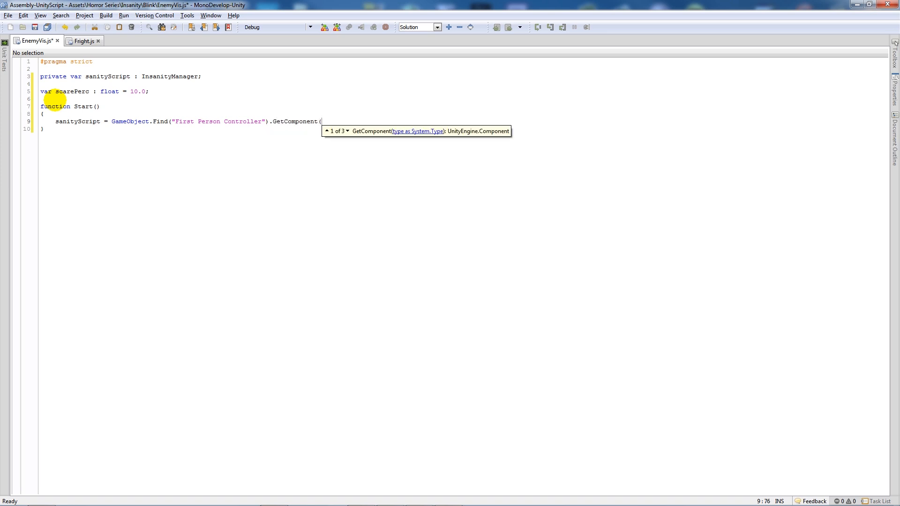
{"action": "type", "text": "InsanityManager"}
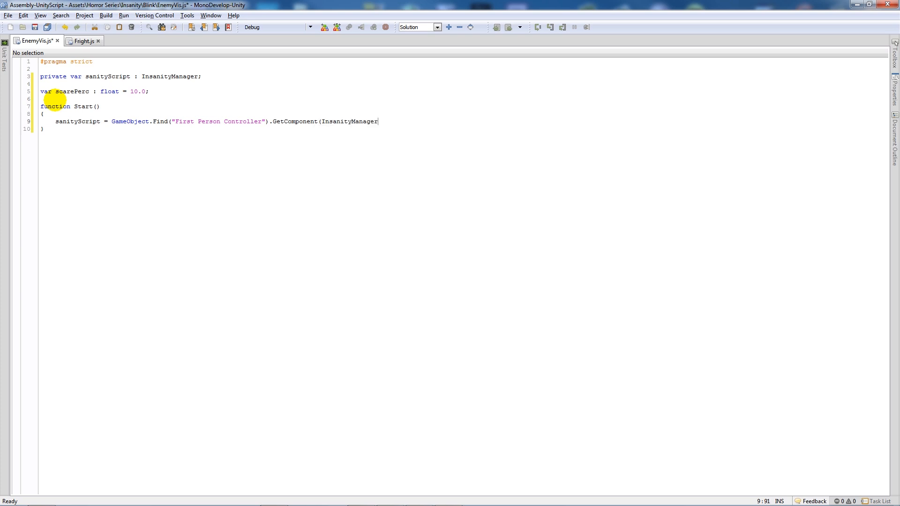
{"action": "type", "text": ";"}
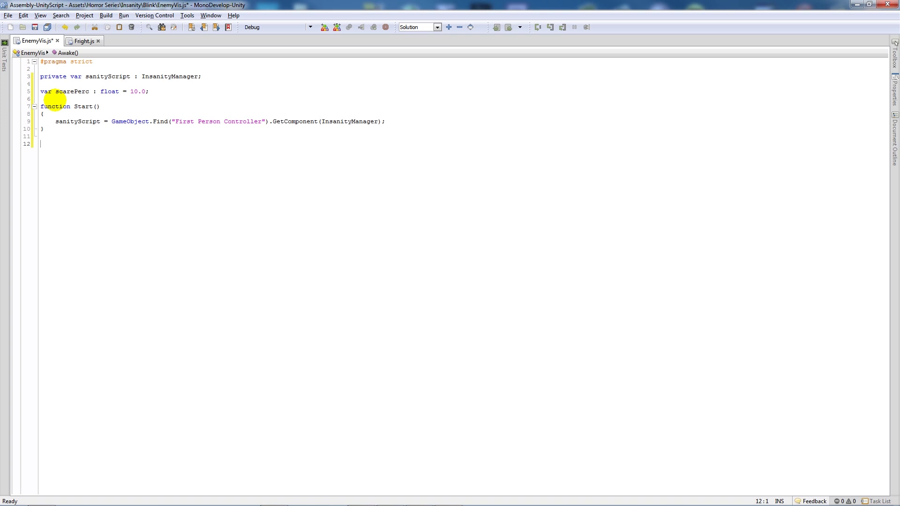
{"action": "type", "text": "function Upd"}
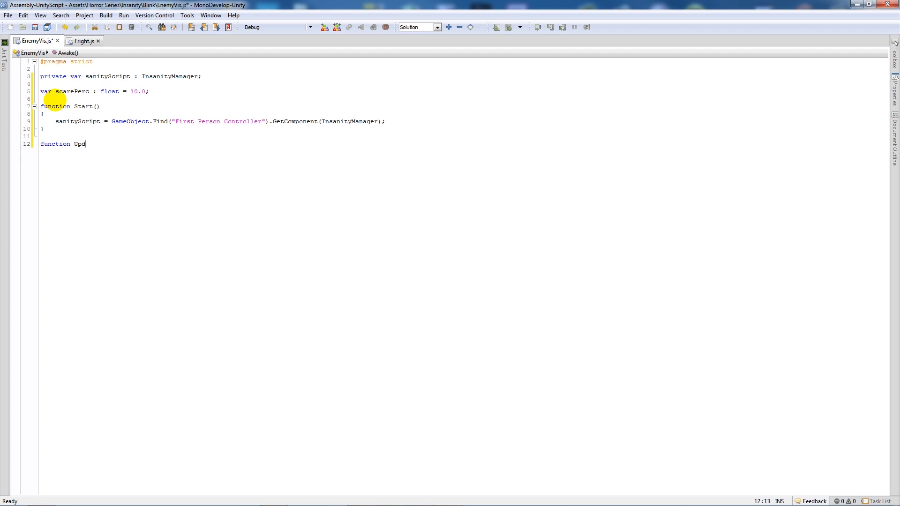
- In Update, add an if(renderer.isVisible) check
{"action": "type", "text": "ate()"}
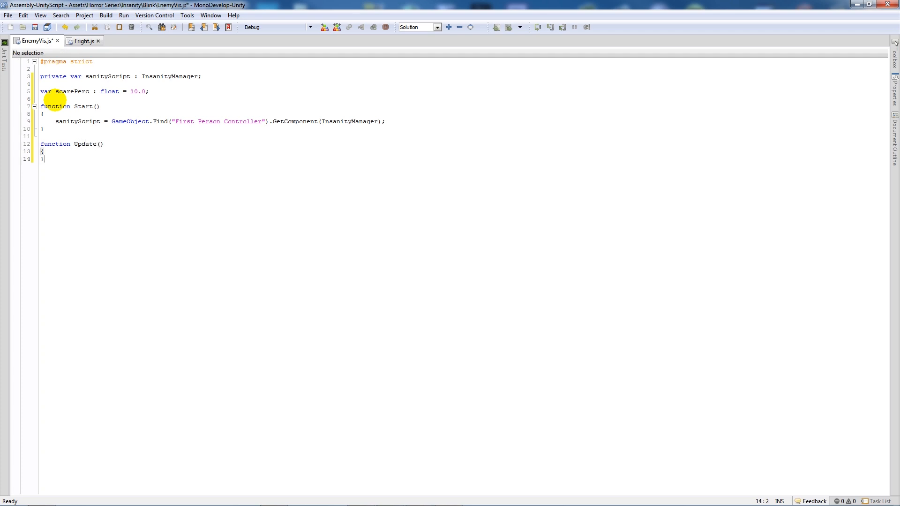
{"action": "type", "text": "if"}
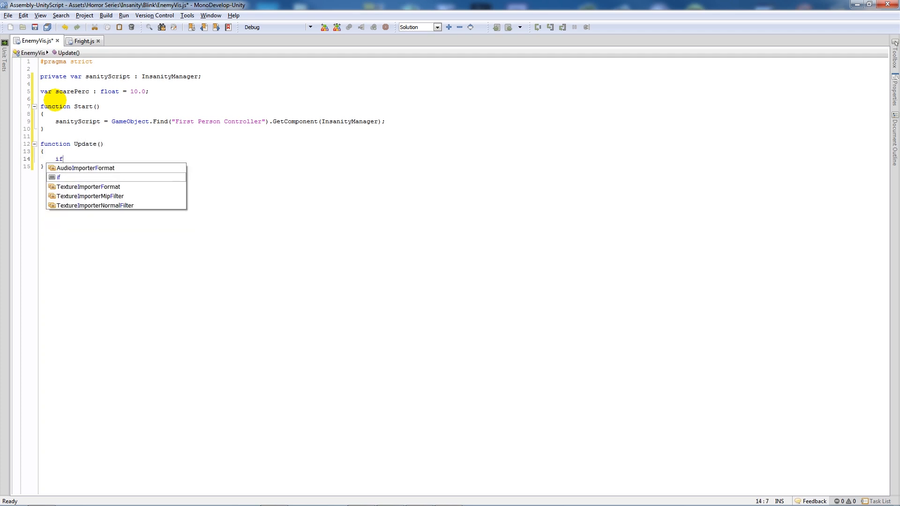
{"action": "type", "text": "(render"}
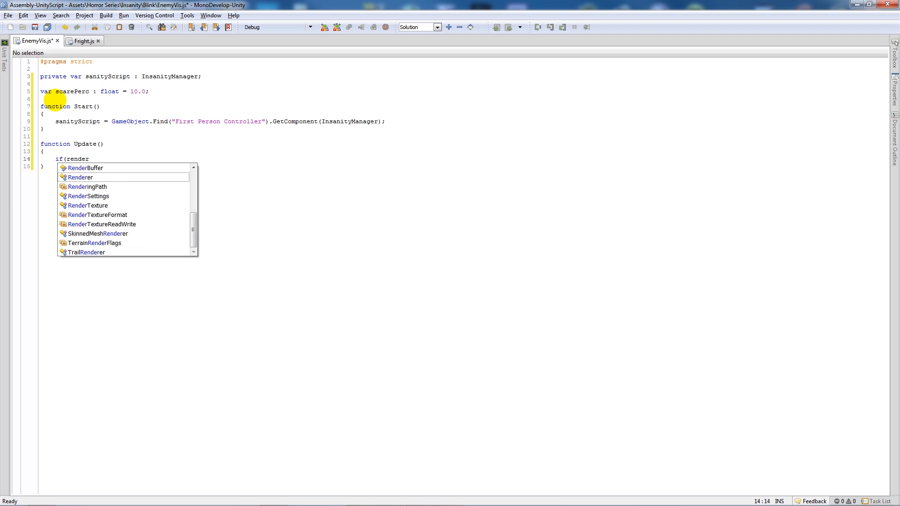
{"action": "type", "text": "er.isVisible"}
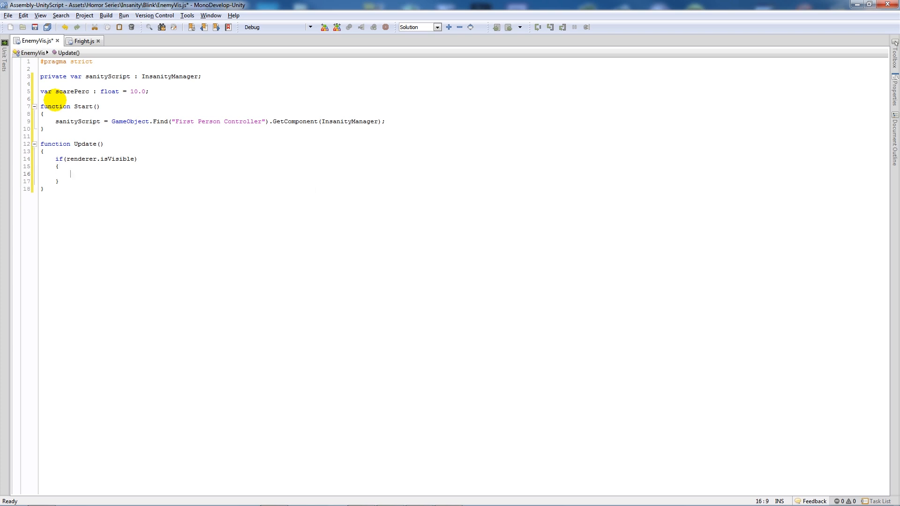
- Inside it, add scarePerc * Time.deltaTime to sanityScript.currentSanity
{"action": "type", "text": "sanityScript."}
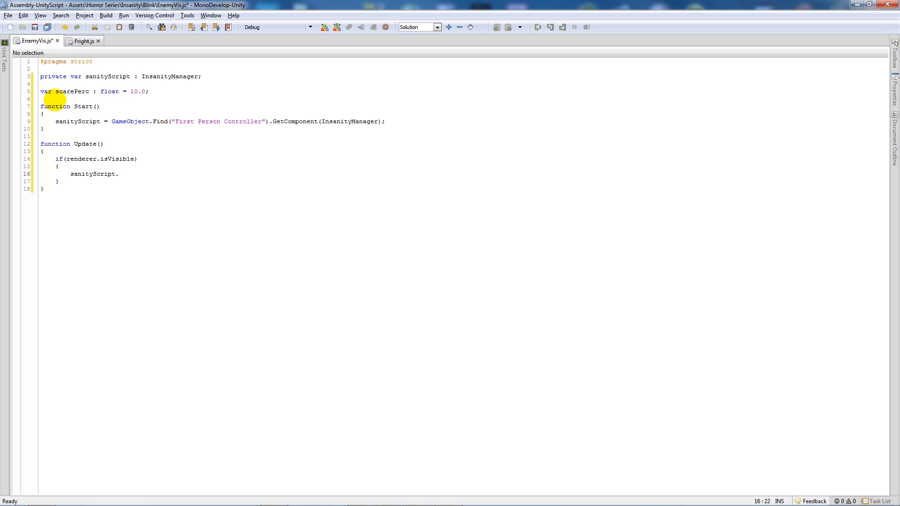
{"action": "type", "text": "currentSanity +="}
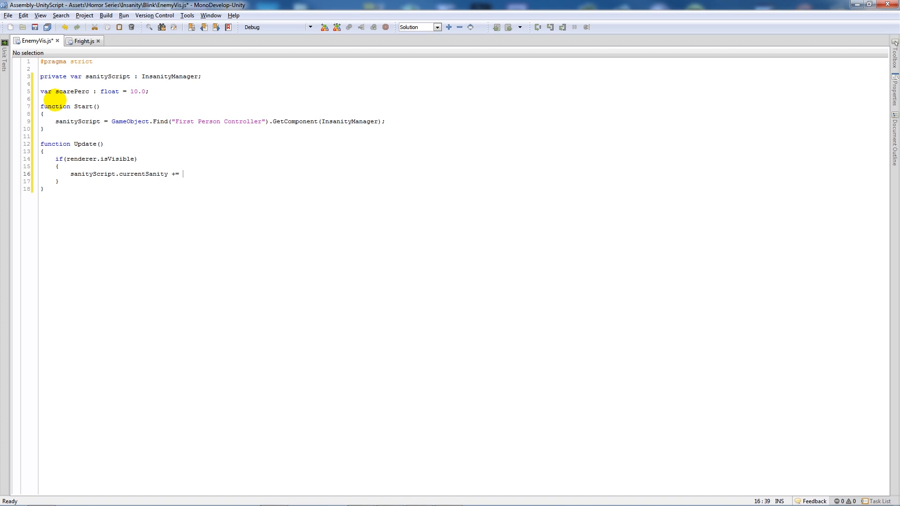
{"action": "type", "text": "scarePerc &"}
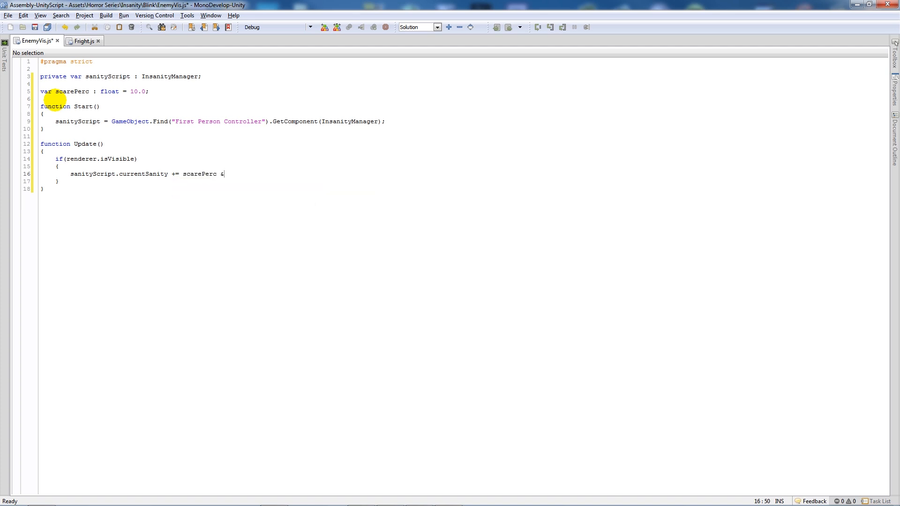
{"action": "type", "text": "* Time.deltaTime"}
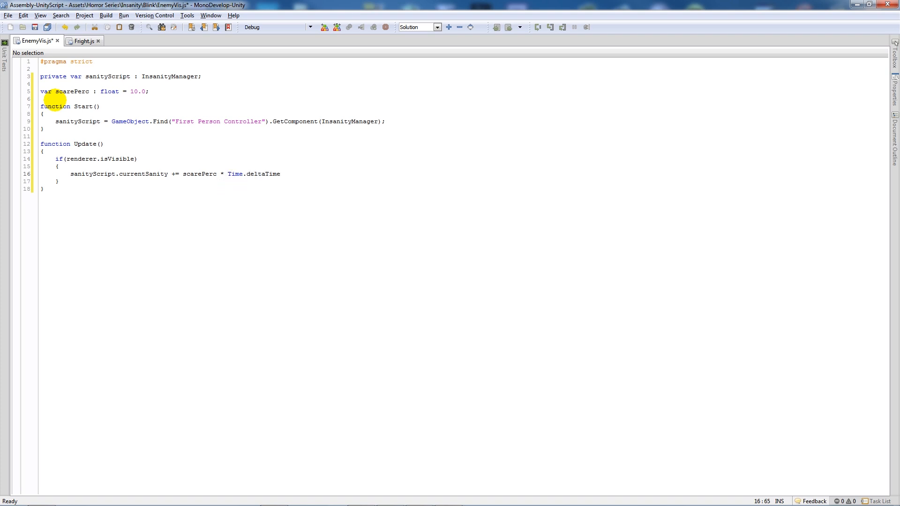
{"action": "type", "text": ";"}
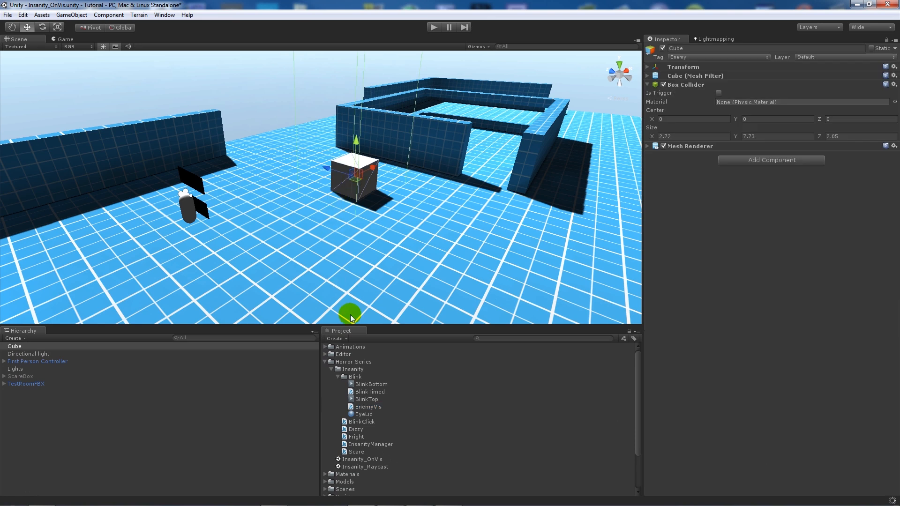
- Attach the EnemyVis script to the Cube, leaving Scare Perc at 10
{"action": "left_click", "coordinate": [368, 406]}
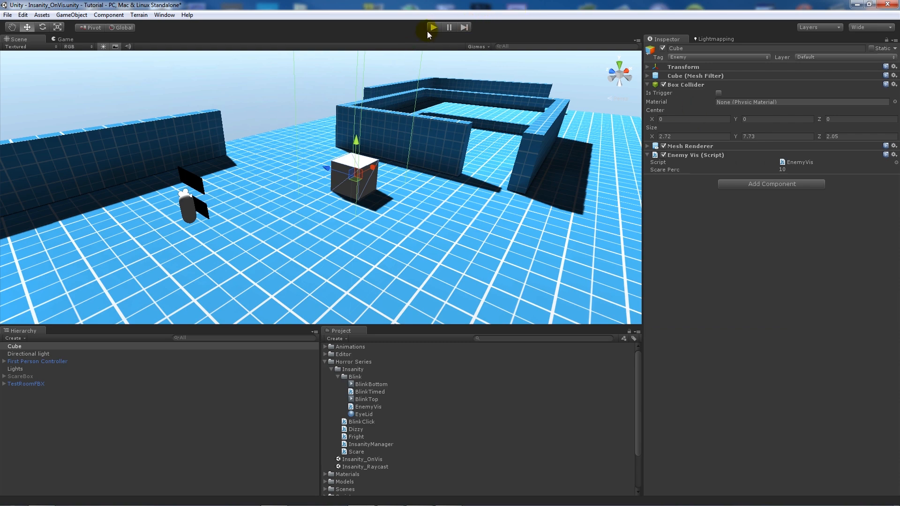
{"action": "left_click", "coordinate": [433, 28]}
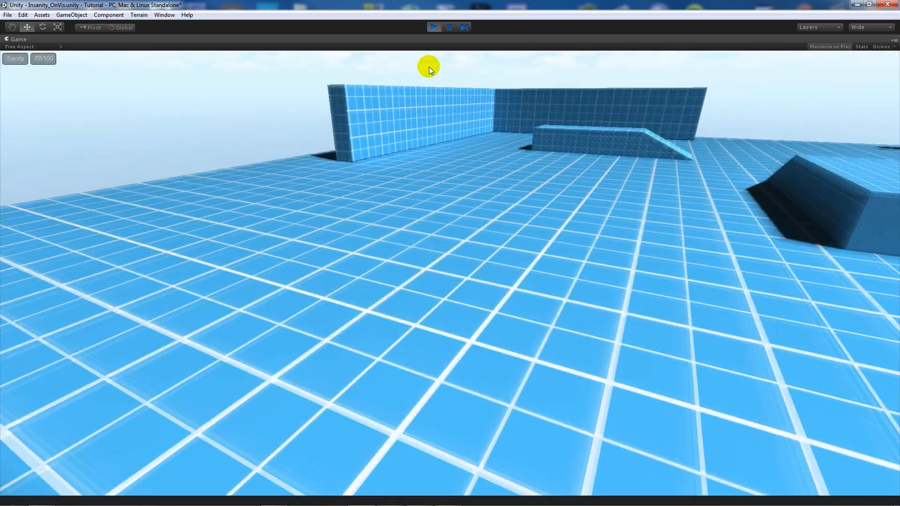
{"action": "left_click", "coordinate": [433, 27]}
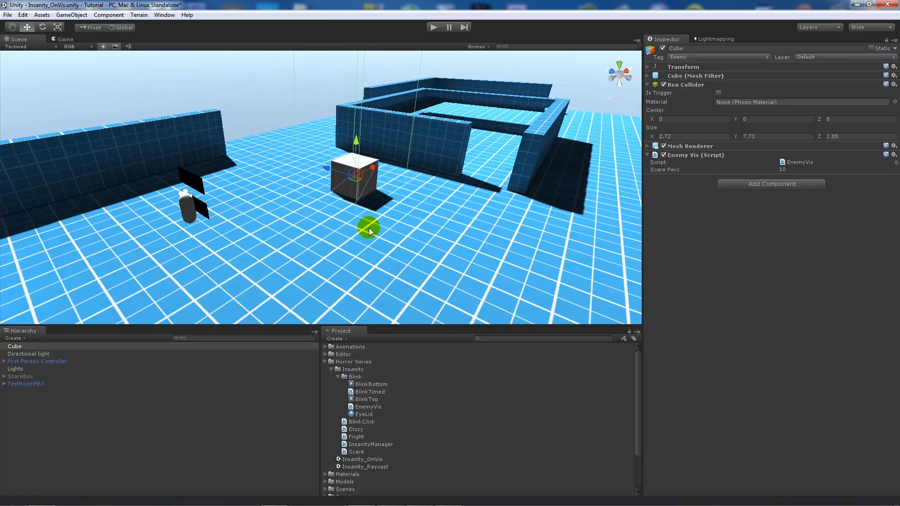